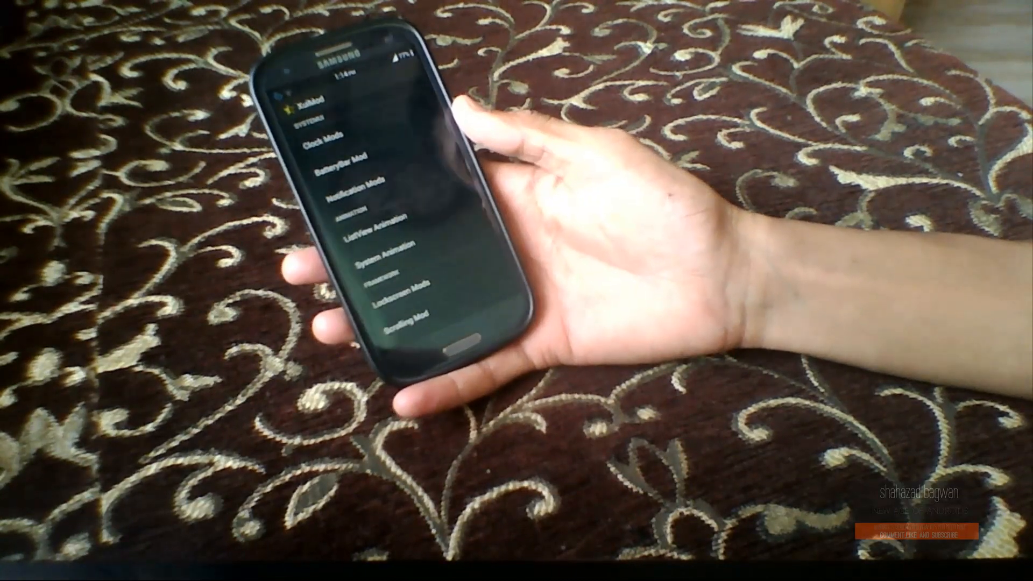
- Scroll XuiMod's main list to the Animation section and open System Animation
scroll("down", 3)
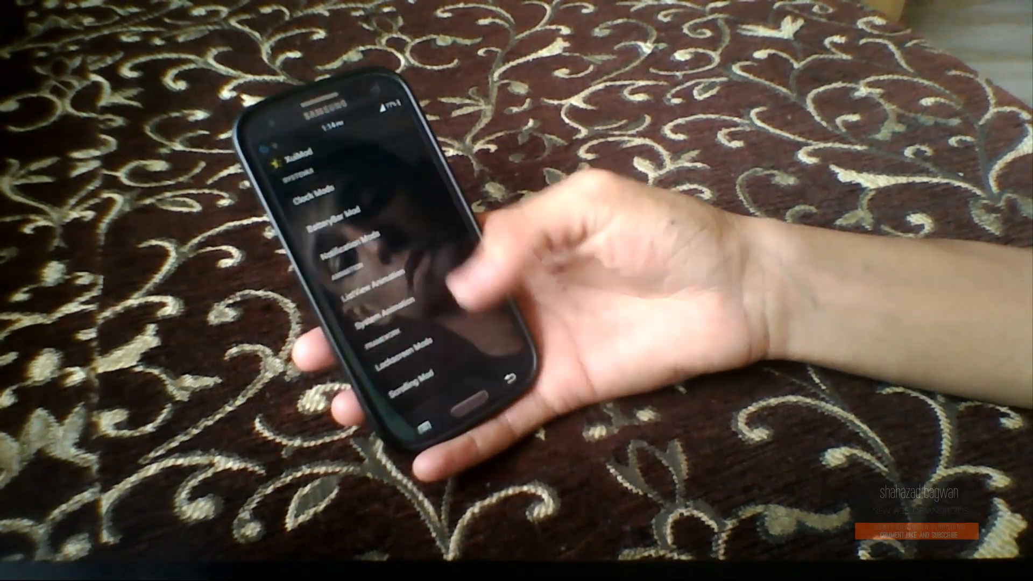
left_click(375, 293)
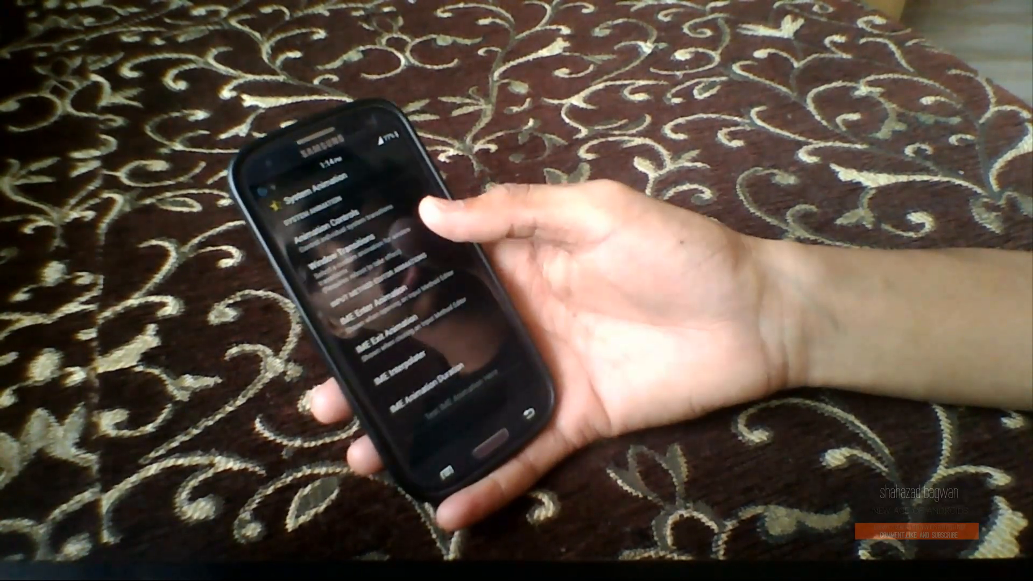
- Leave XuiMod's animation settings and launch Unicon to show the Hola Icons pack list
left_click(349, 257)
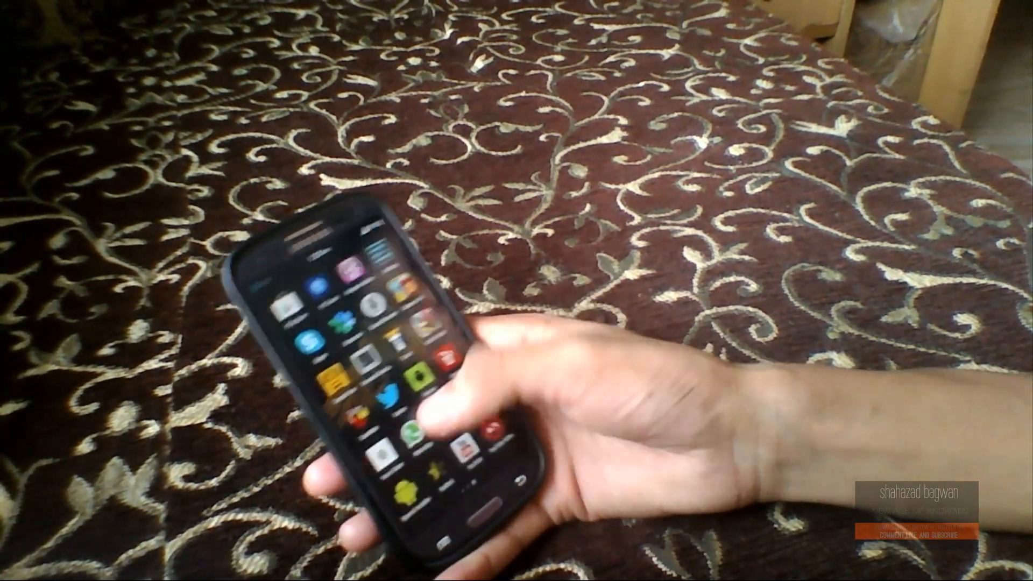
left_click(422, 408)
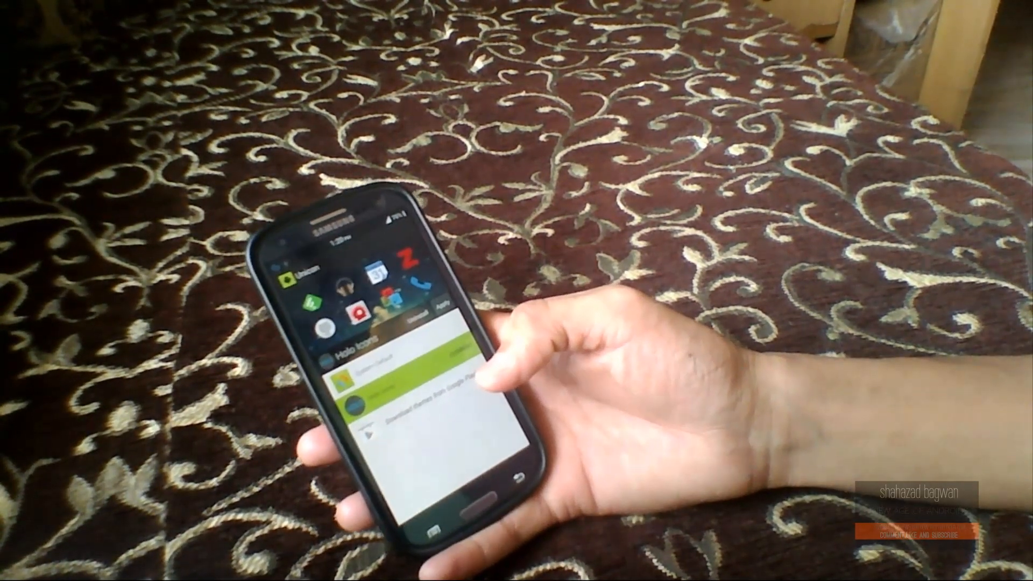